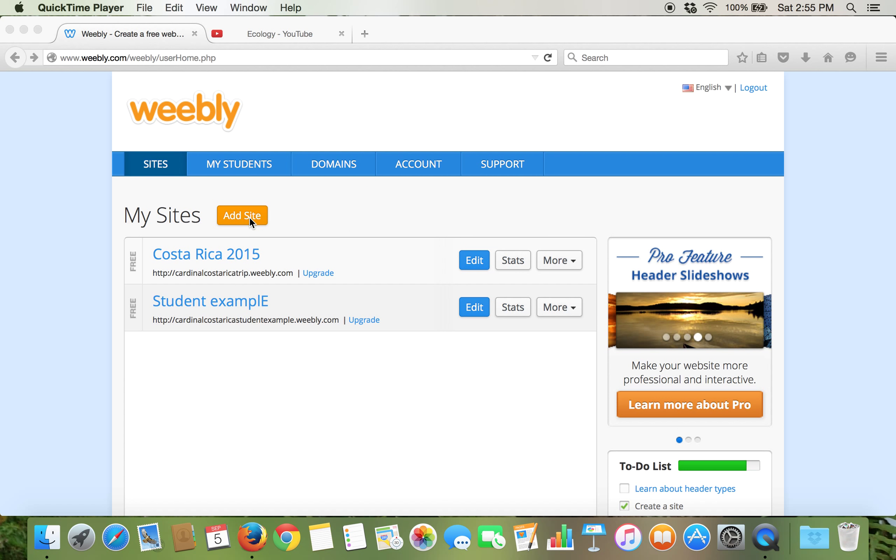
mouse_move(251, 224)
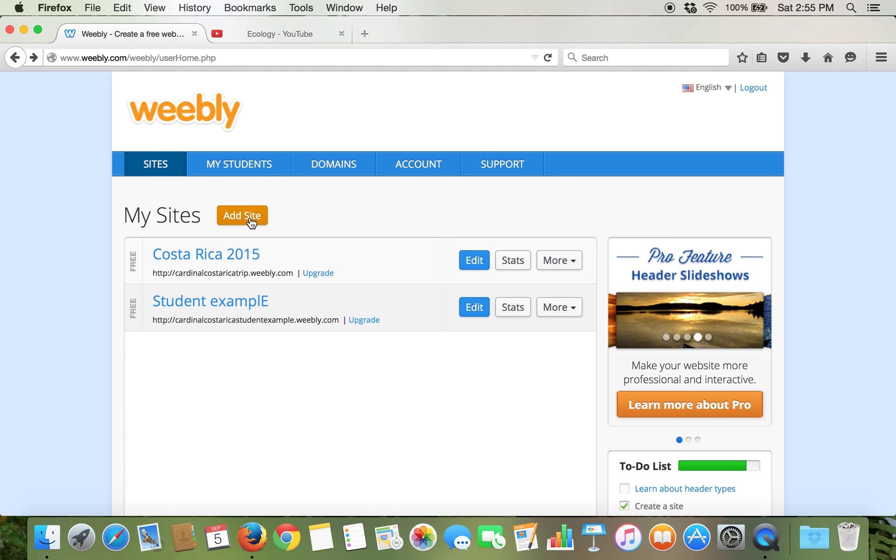
Start a new site and choose the Cento theme from the theme gallery.
click(474, 307)
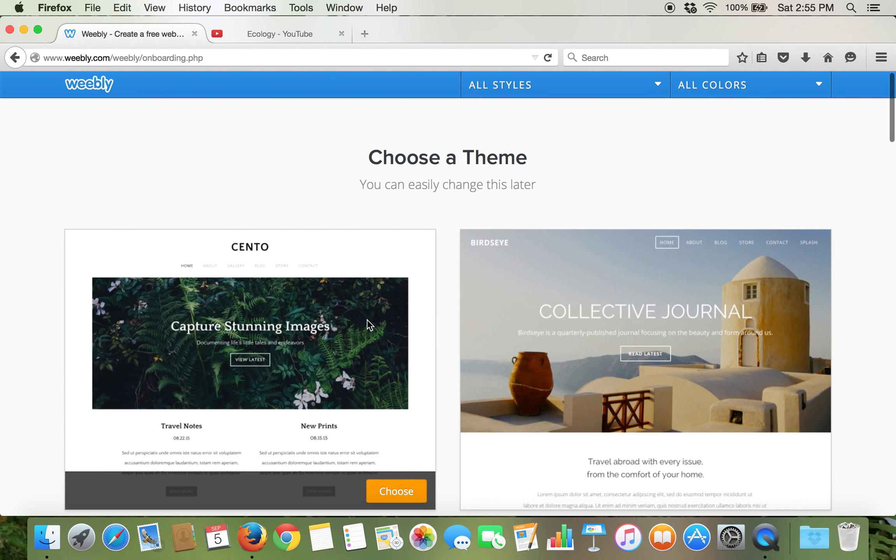
scroll(down, 3)
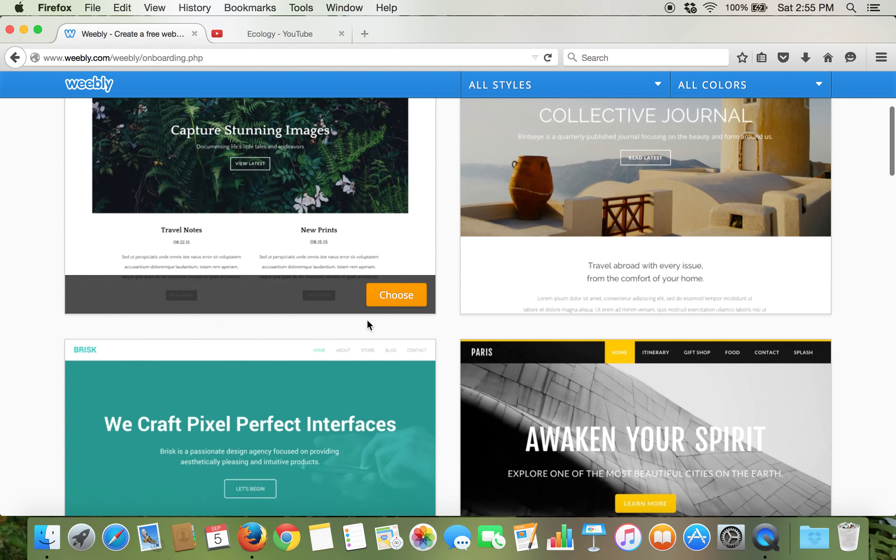
scroll(down, 3)
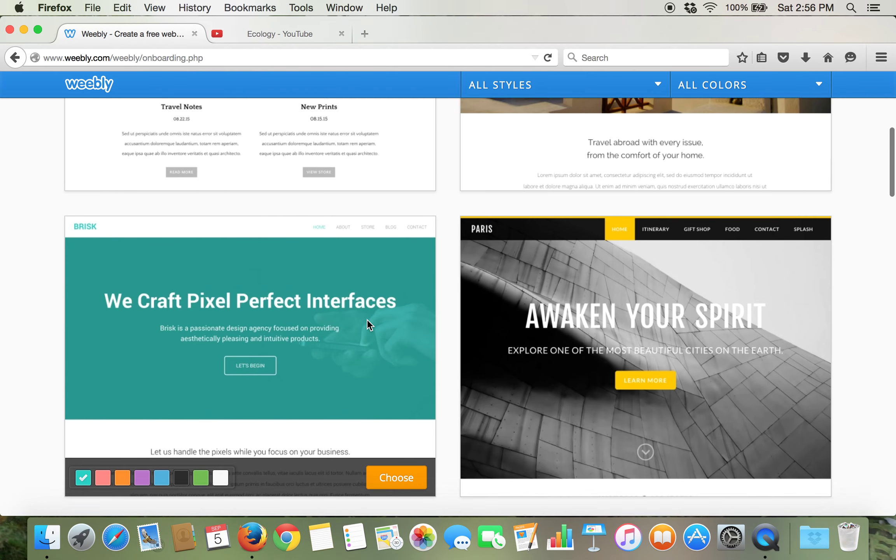
scroll(down, 3)
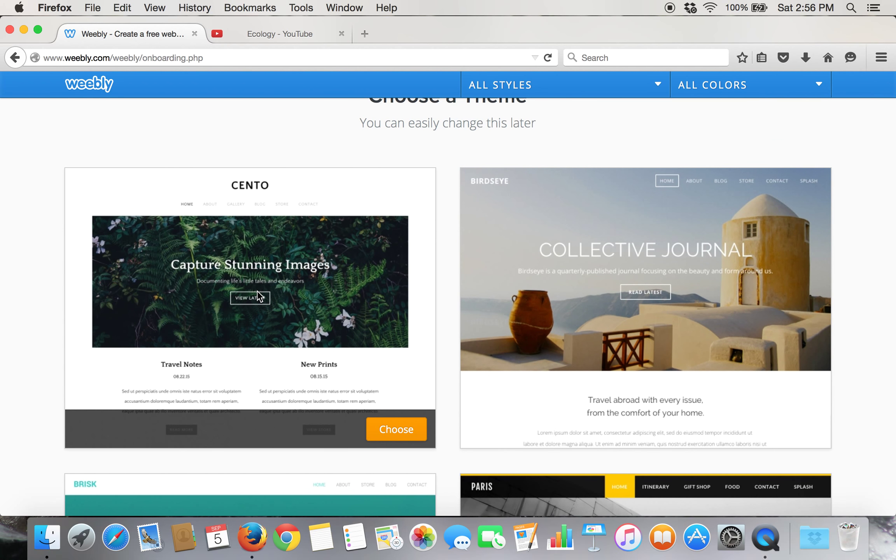
mouse_move(270, 301)
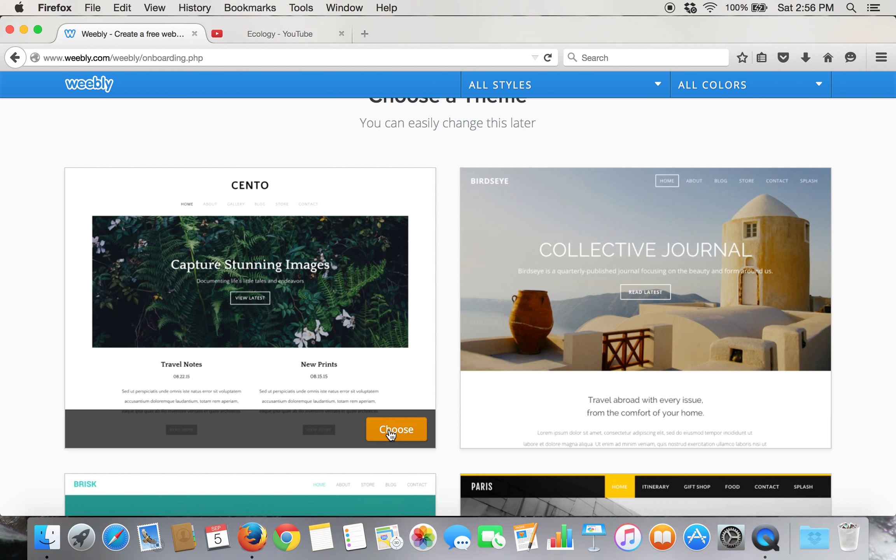
click(396, 429)
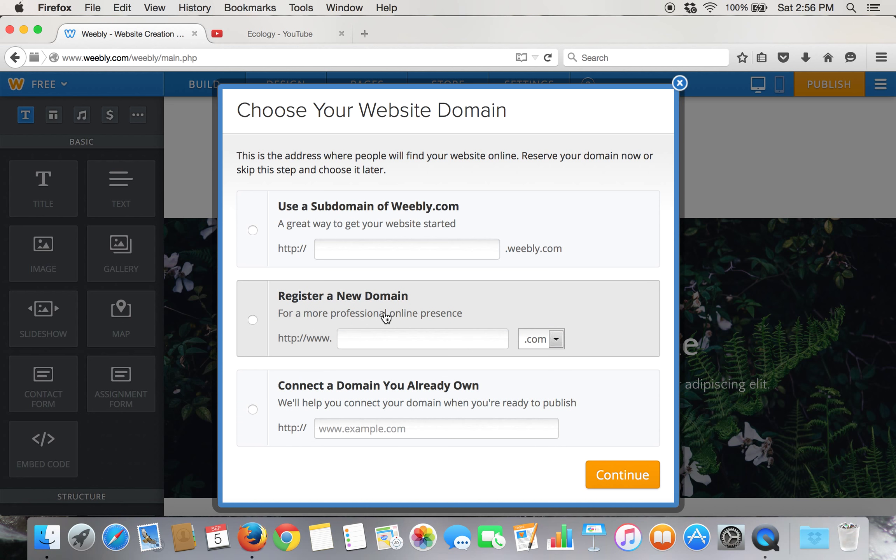
mouse_move(376, 402)
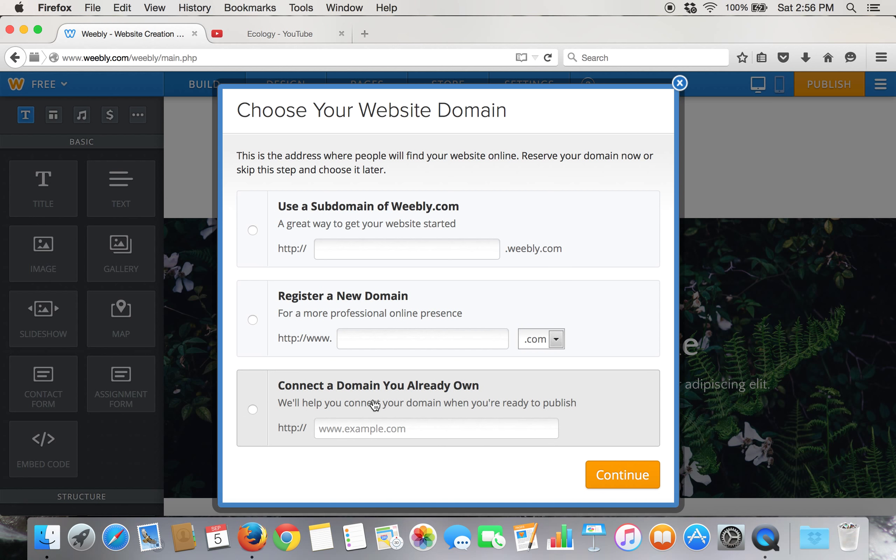
mouse_move(294, 288)
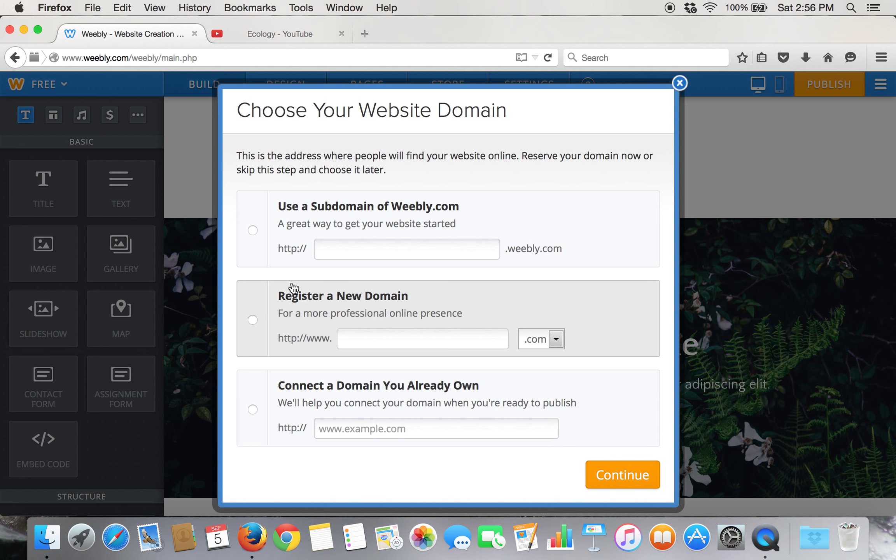
Claim the free Weebly subdomain CardinalHSBiology and continue to the editor.
click(252, 230)
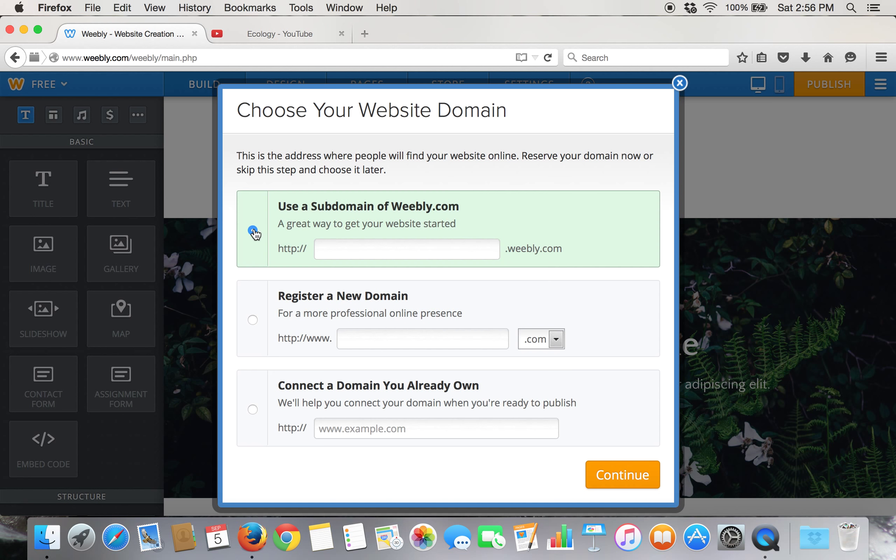
click(406, 249)
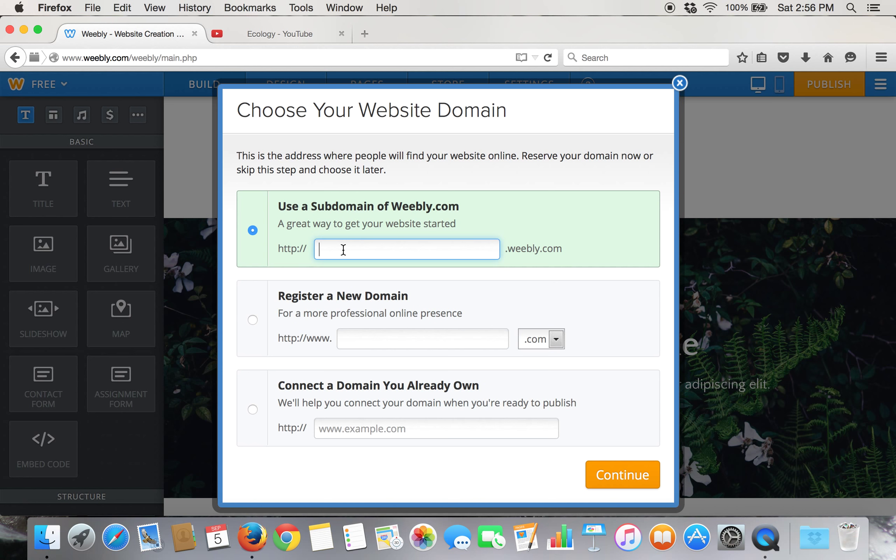
text(CardinalB)
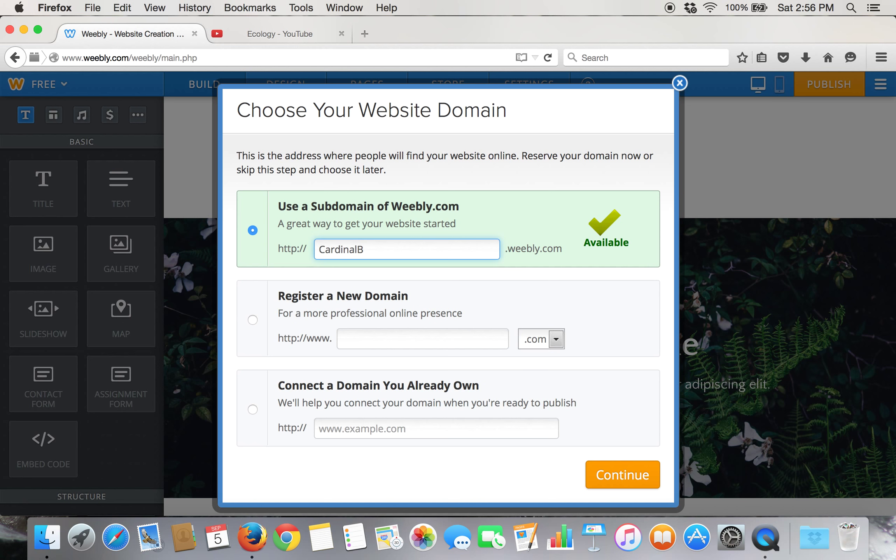
text(iolo)
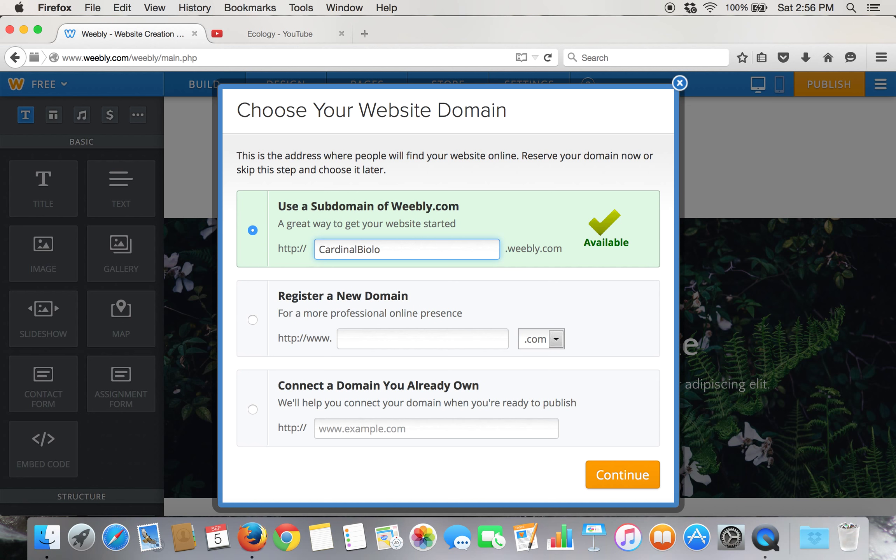
text(gy)
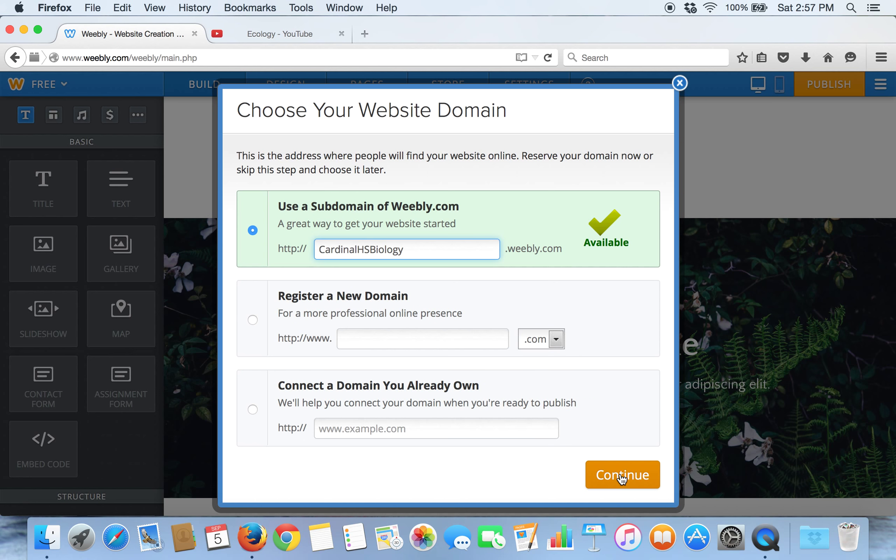
click(621, 475)
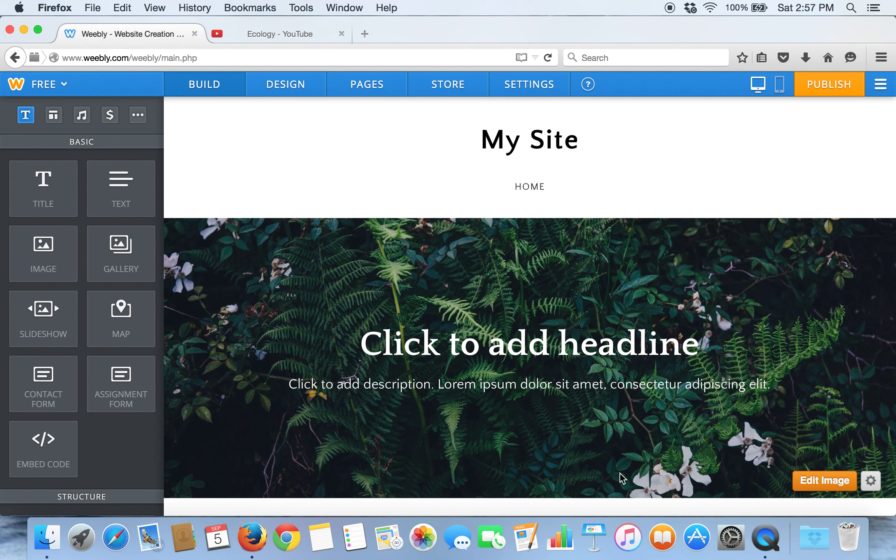
Replace the 'My Site' title with 'Biology Web Page'.
click(529, 139)
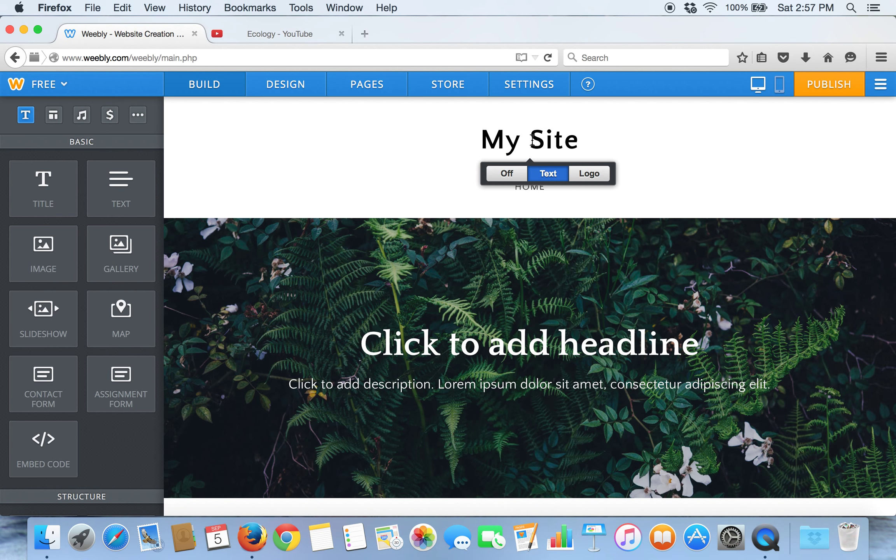
double_click(570, 140)
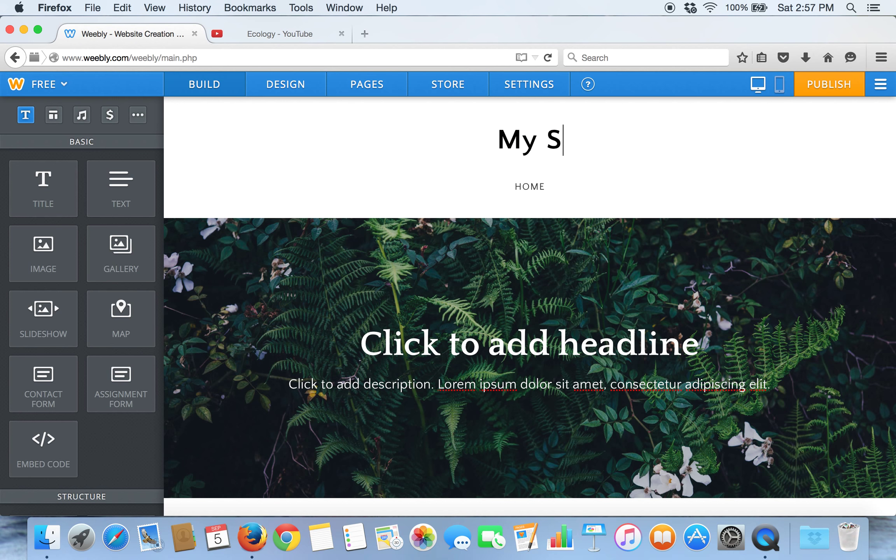
key(backspace)
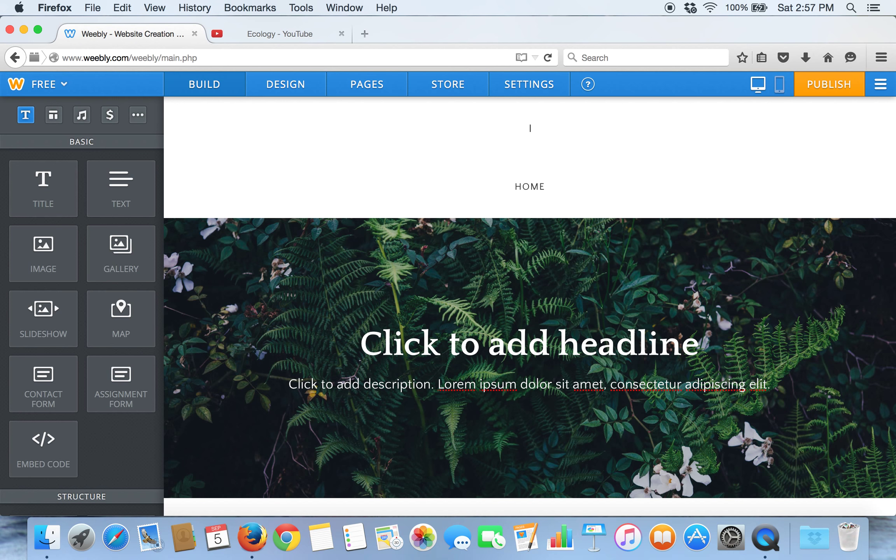
text(Biology W)
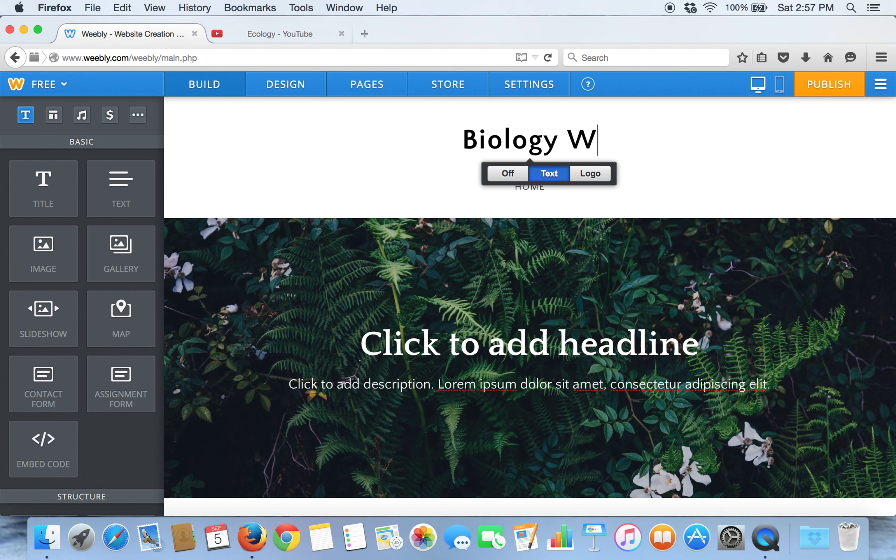
text(Eb)
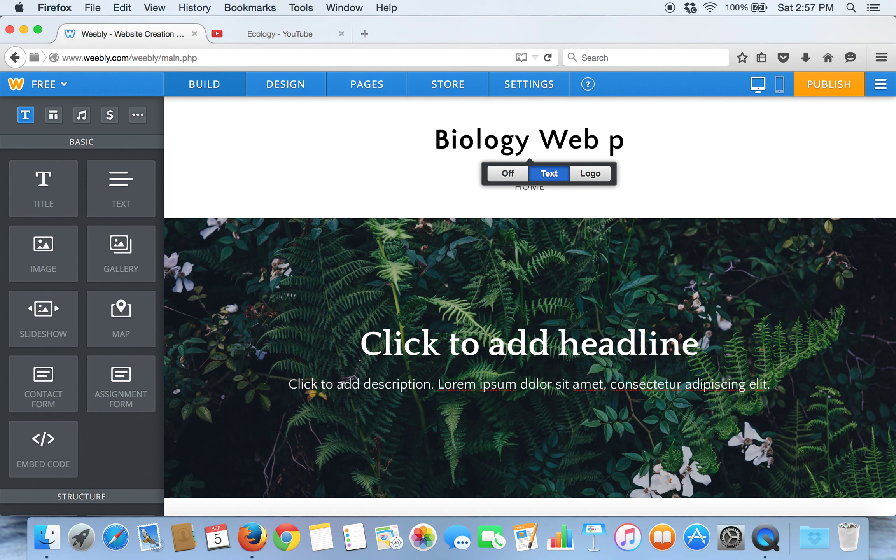
text(age)
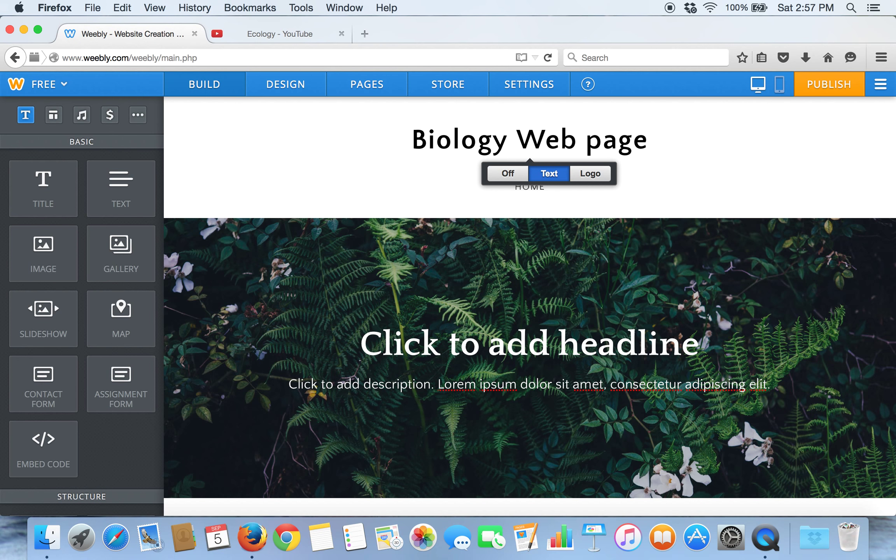
text(Biology Web Pa)
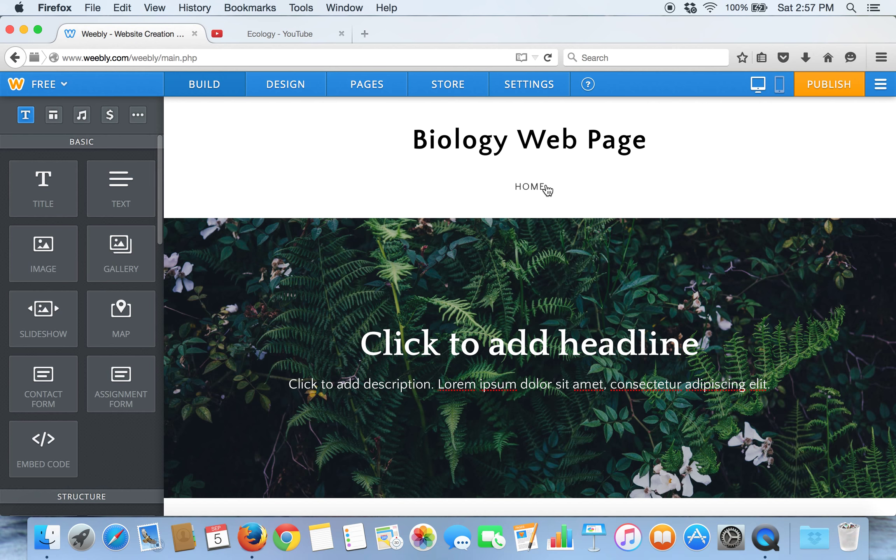
mouse_move(265, 129)
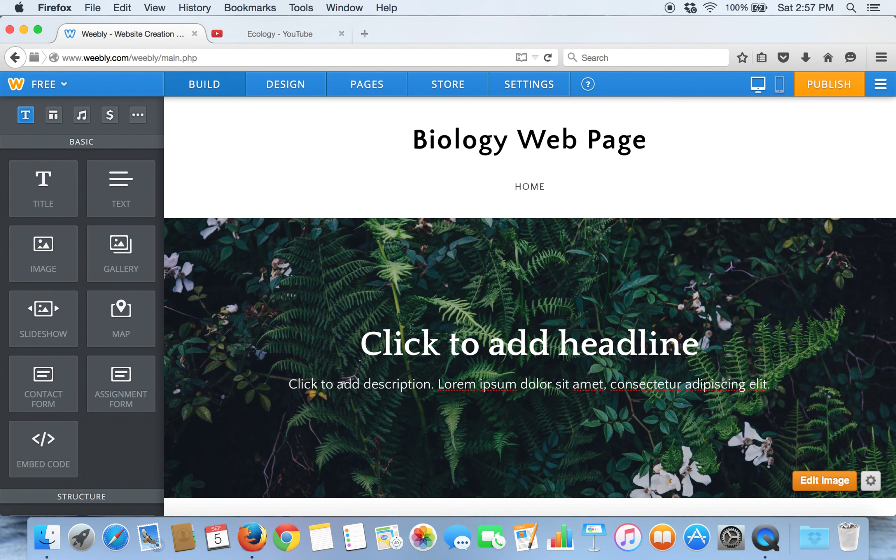
mouse_move(488, 333)
text(E)
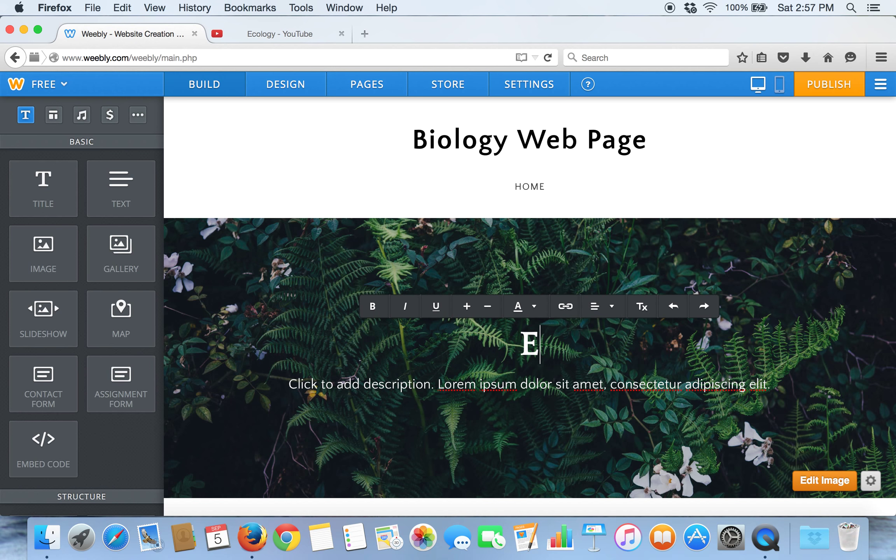
Set the banner headline to 'Ecology' with the subtitle 'How to make a weebly web page o Ecology'.
text(cology)
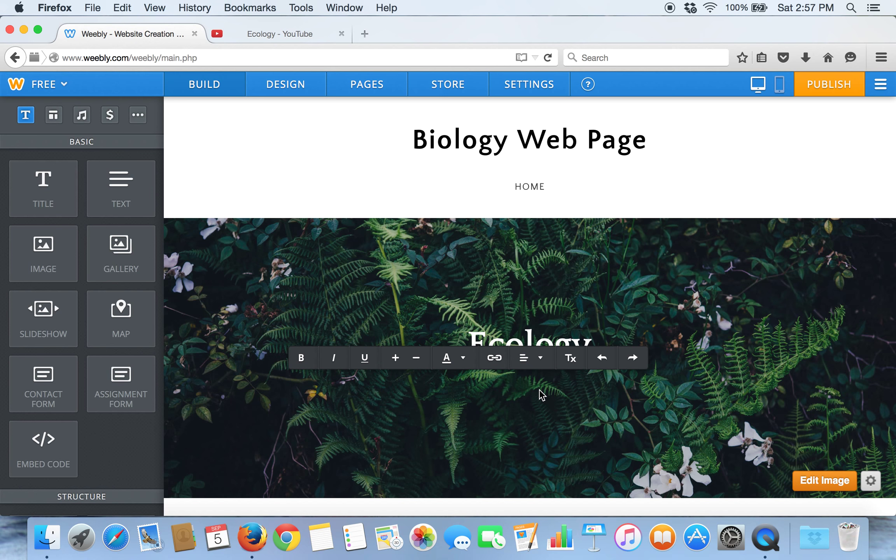
mouse_move(496, 388)
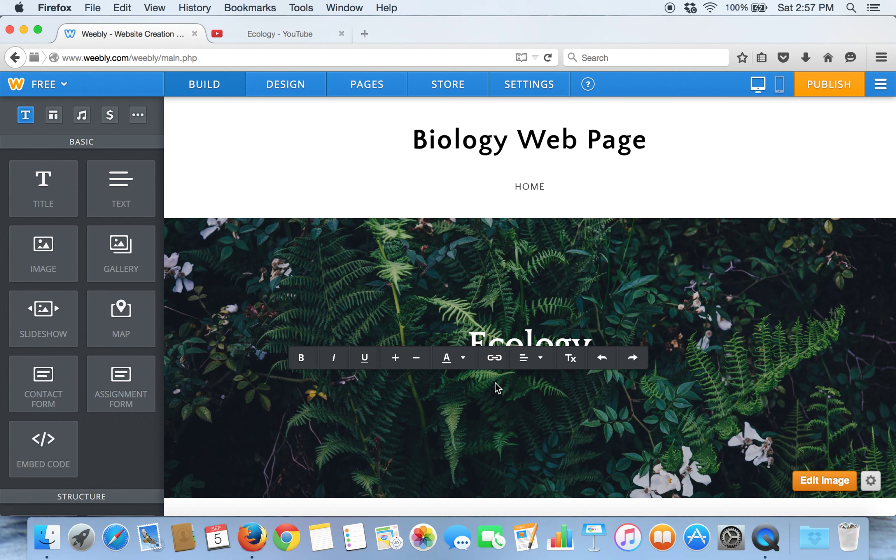
text(How to make a weebly web page)
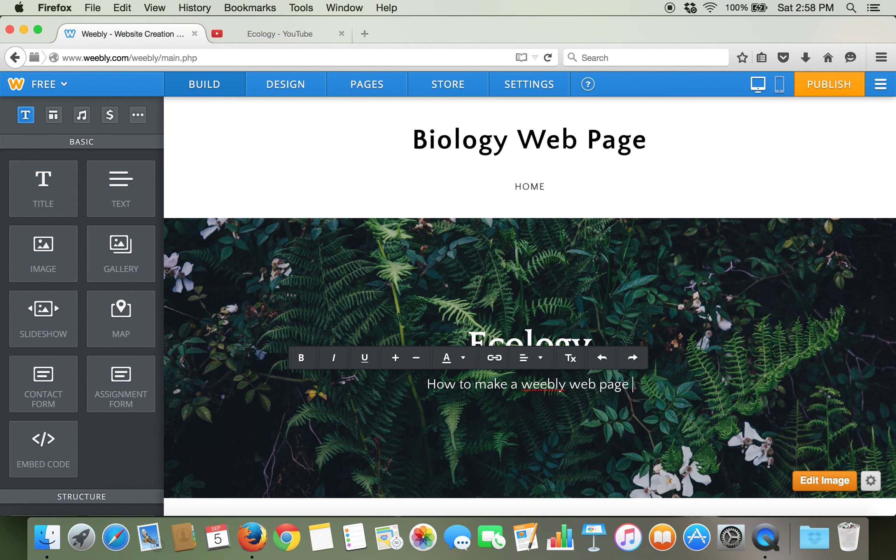
text(om)
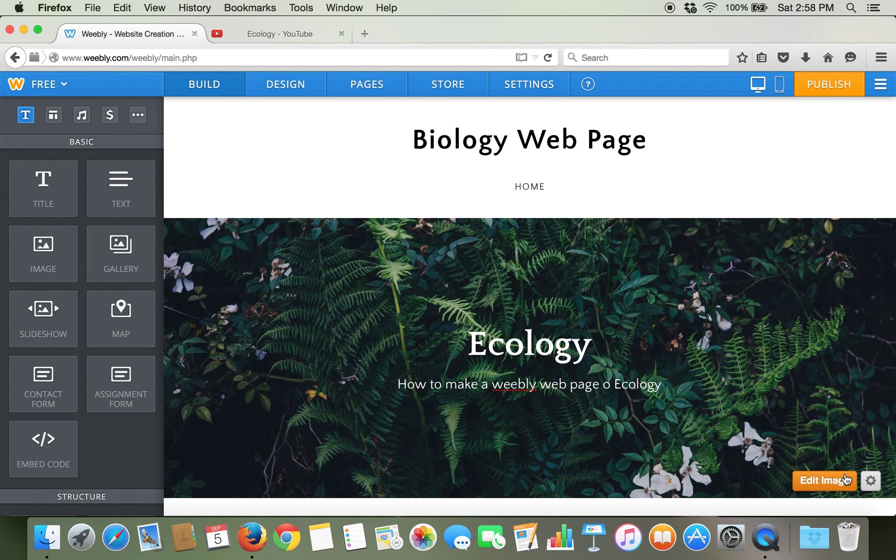
click(824, 479)
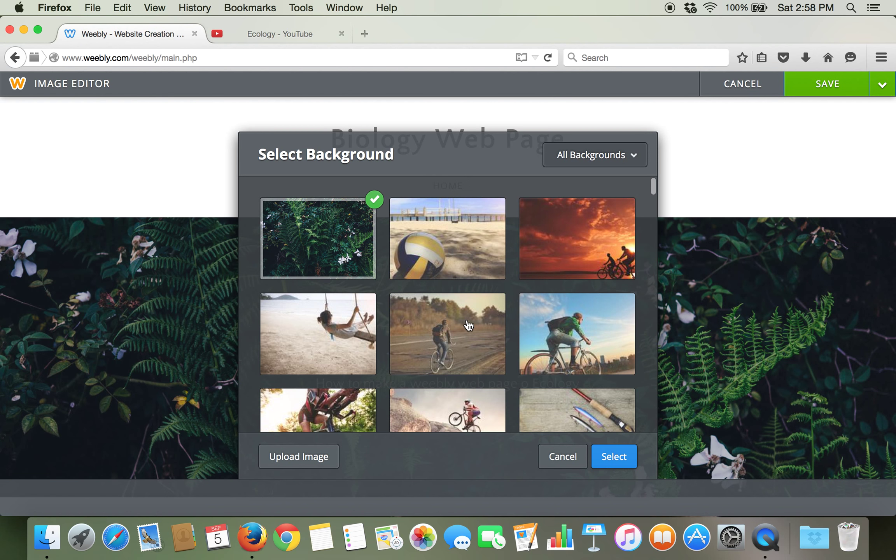
mouse_move(598, 220)
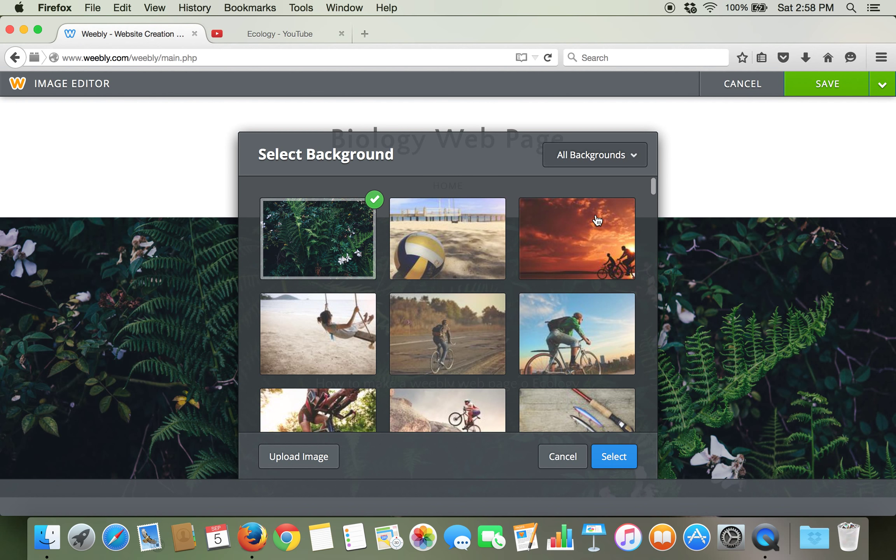
mouse_move(299, 456)
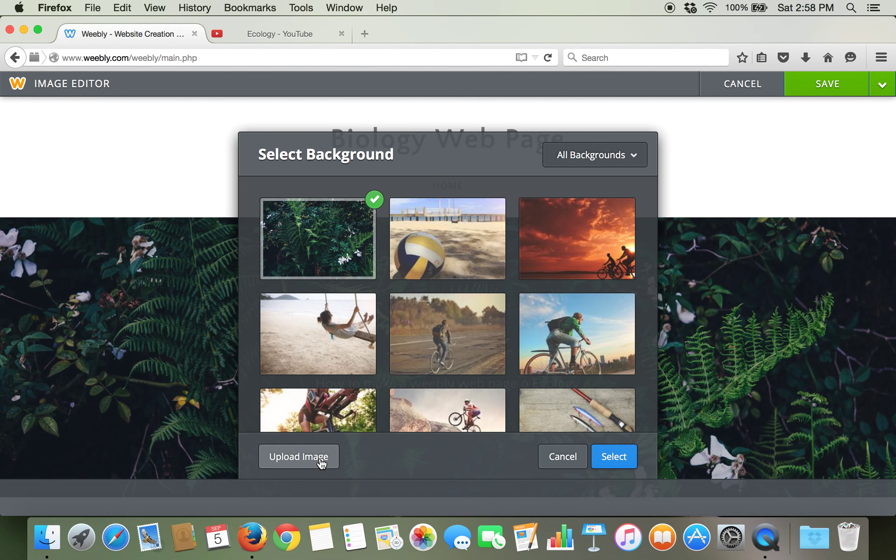
mouse_move(562, 455)
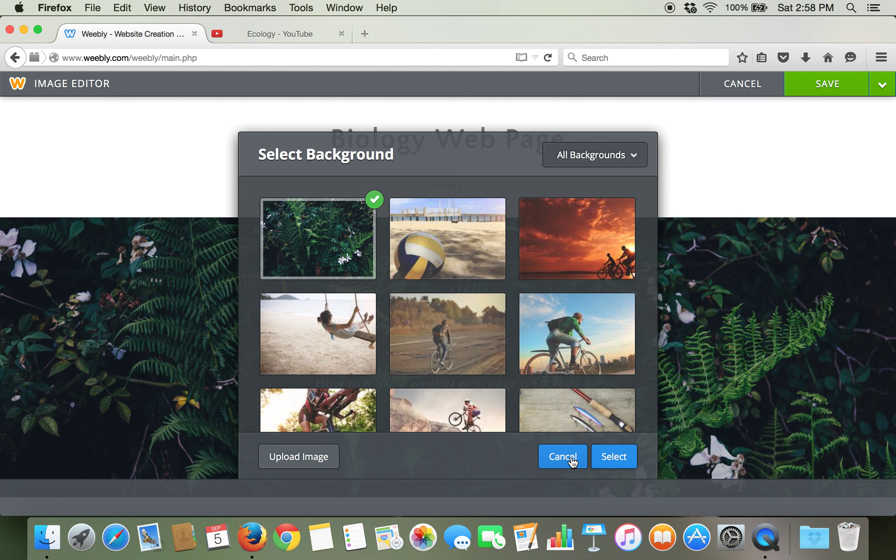
click(562, 456)
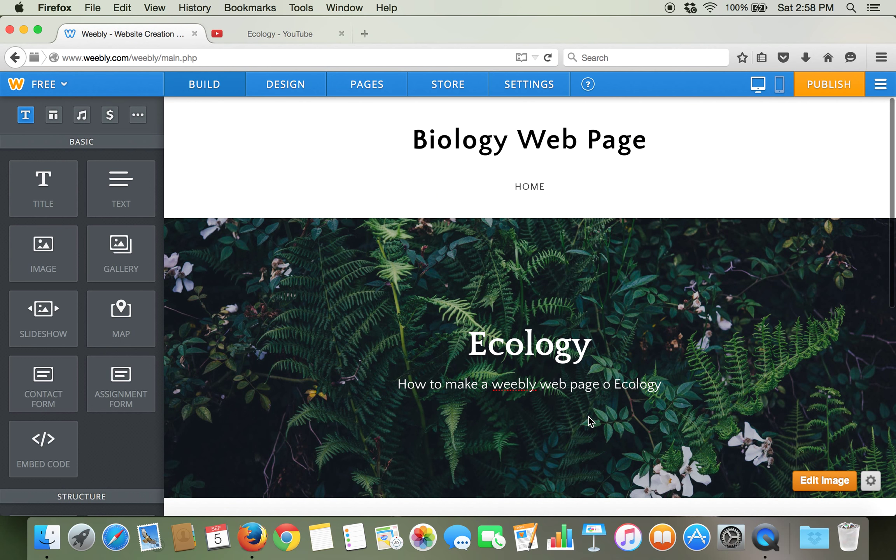
scroll(down, 3)
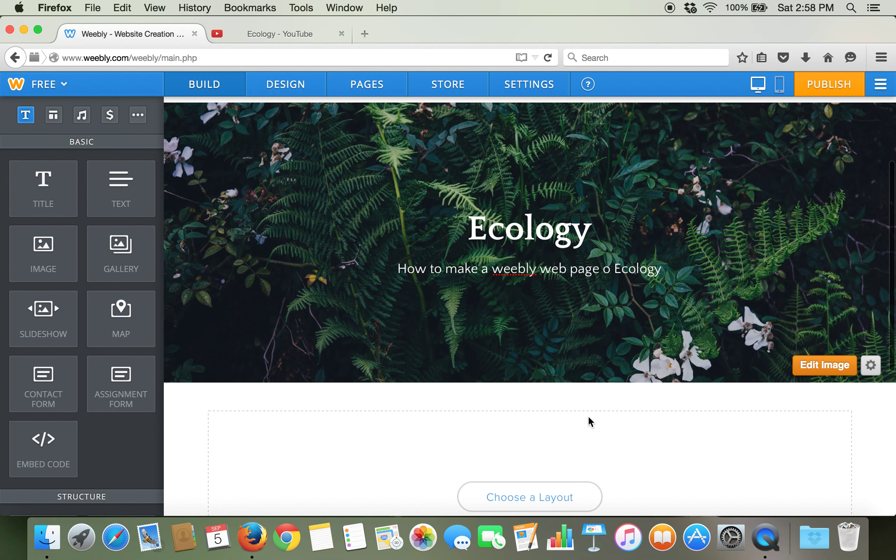
Drag a Map element into the empty section below the banner and open its settings.
scroll(down, 3)
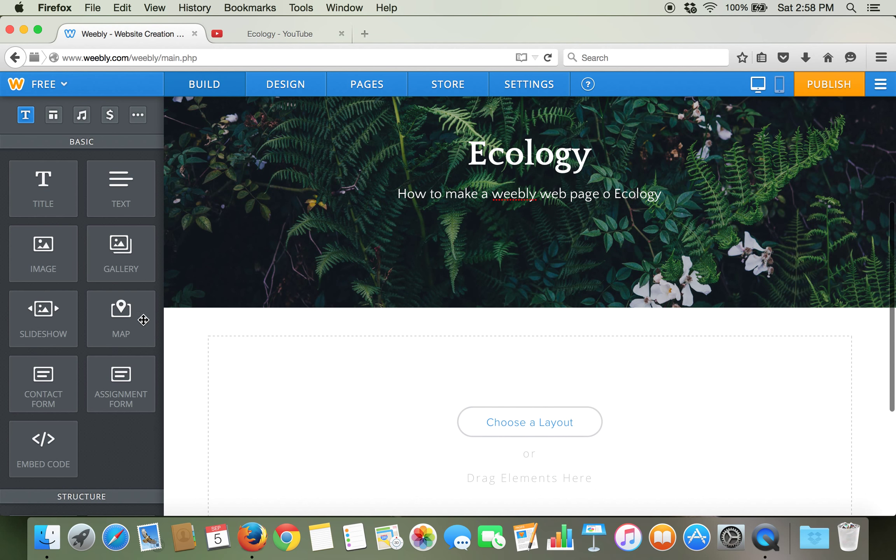
mouse_move(120, 318)
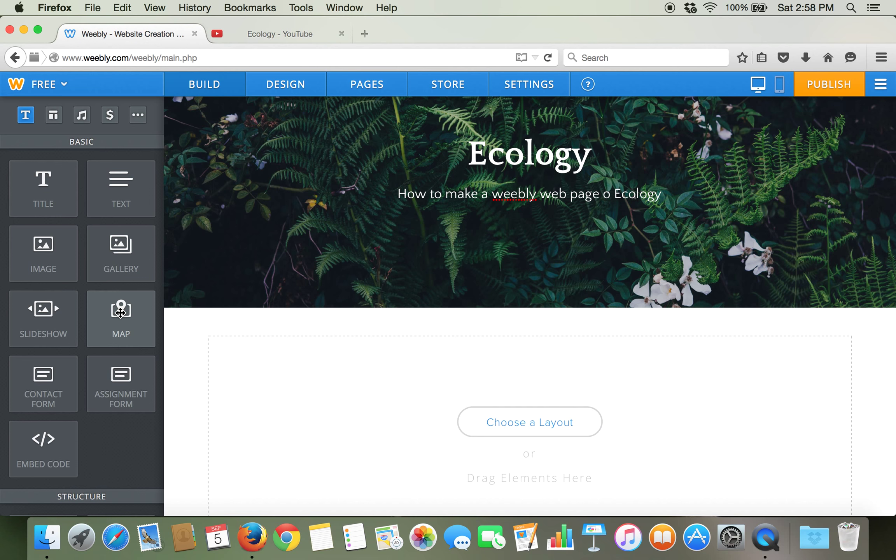
drag(121, 311, 315, 358)
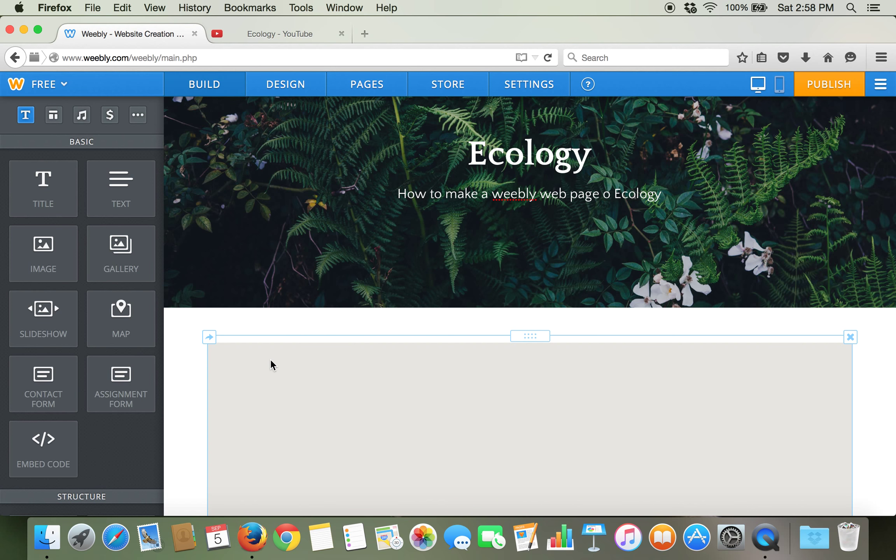
click(120, 318)
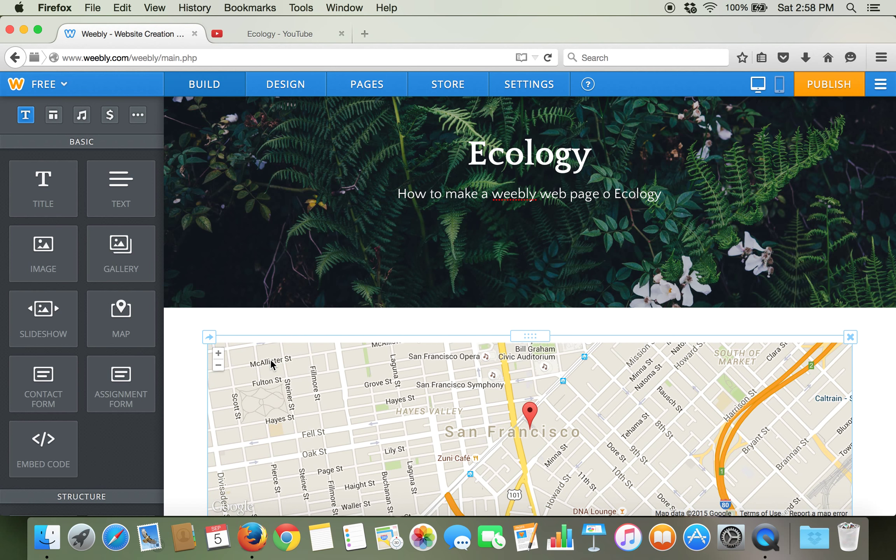
scroll(down, 3)
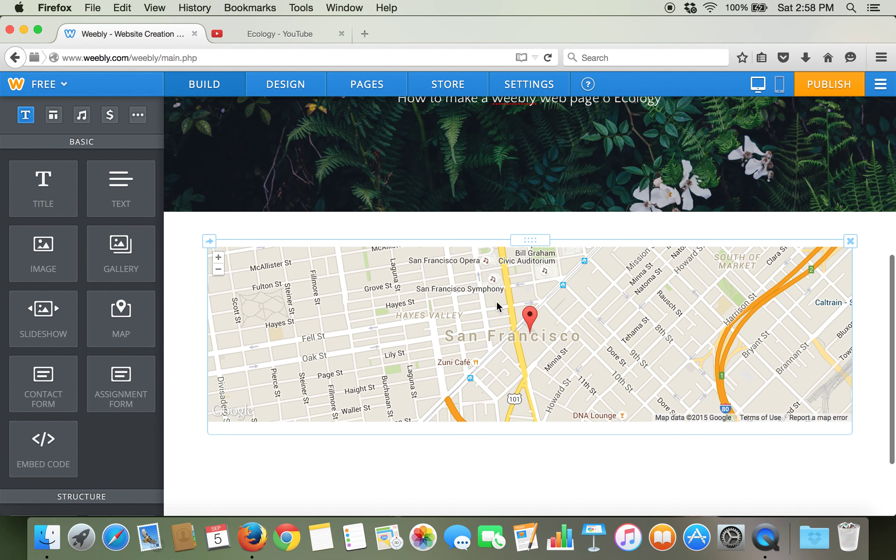
mouse_move(547, 287)
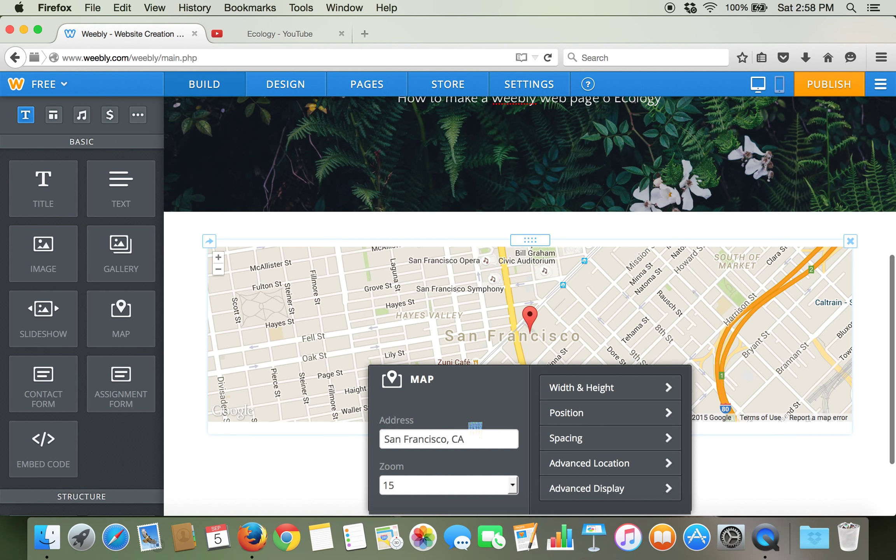
Replace the map address San Francisco, CA with Middlefield Ohio.
click(448, 439)
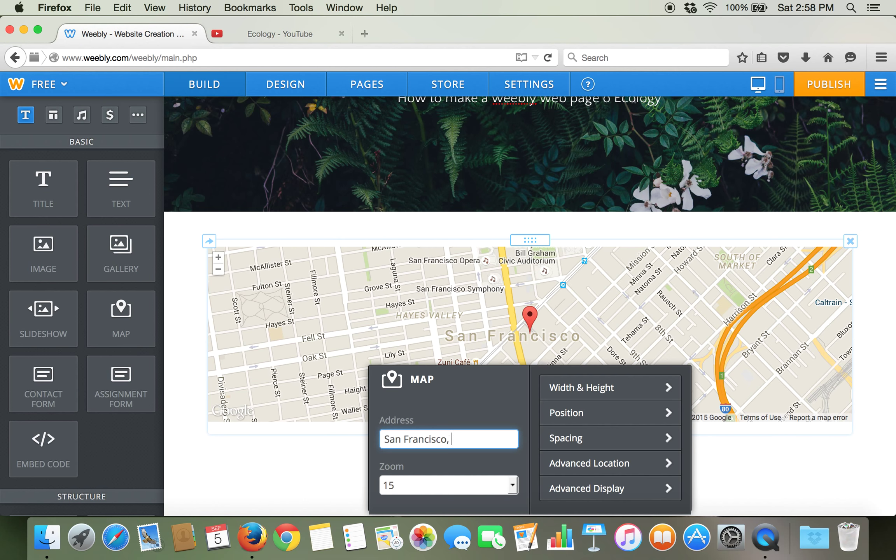
click(448, 438)
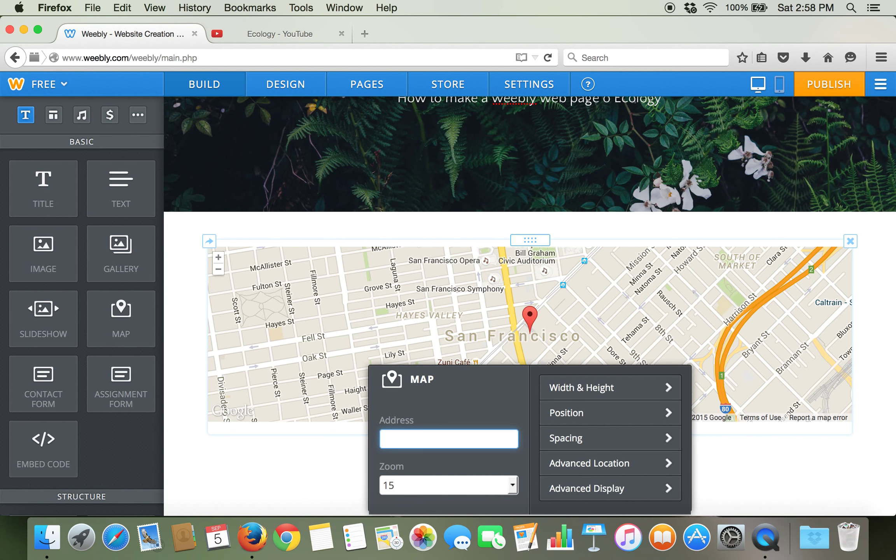
text(Middlefi)
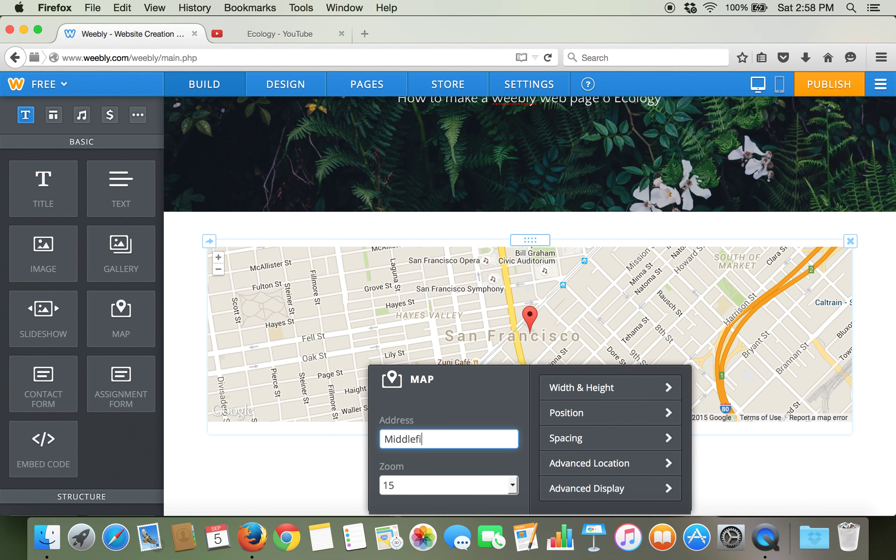
text(eld)
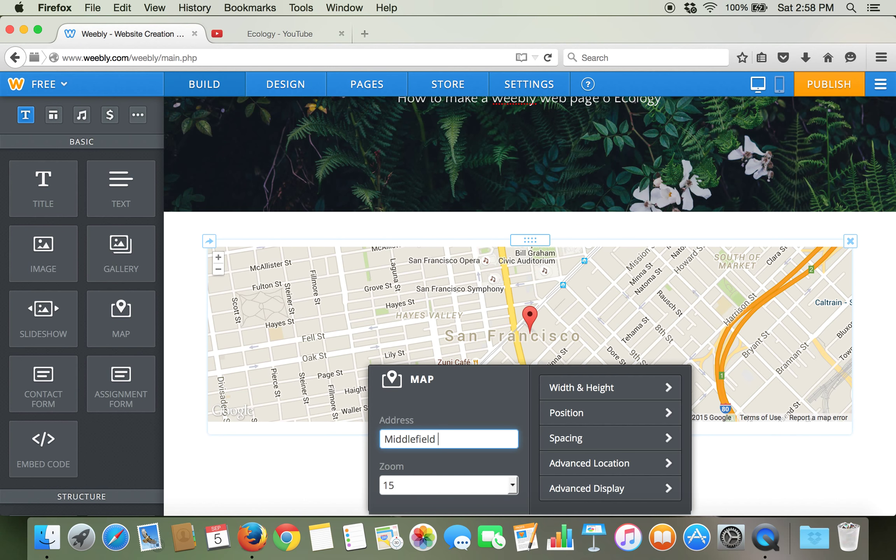
text(Ohio)
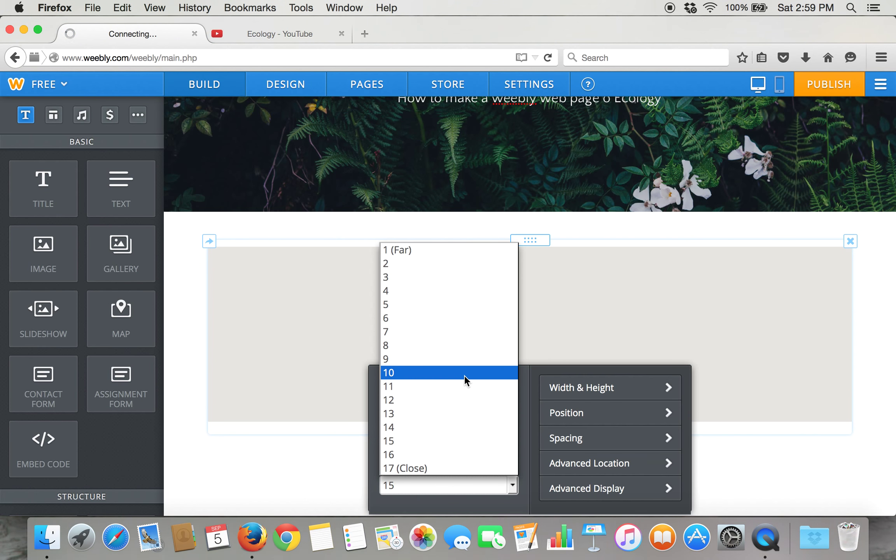
Try zoom levels 10 and 5, then settle on 17 (Close) for street-level view.
click(389, 371)
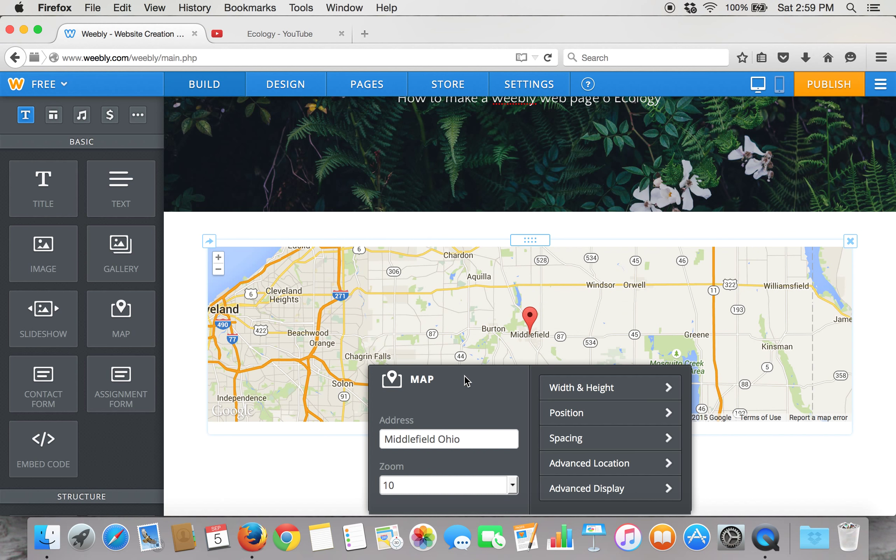
click(448, 484)
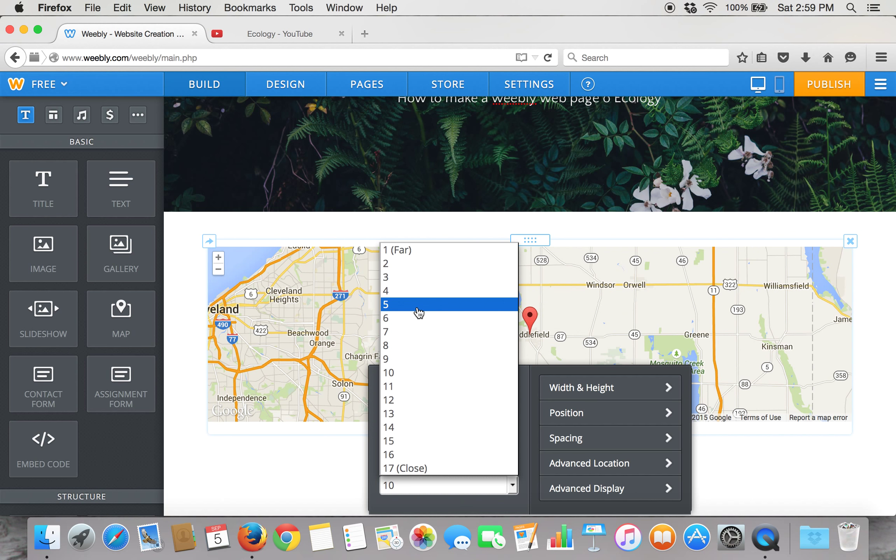
click(388, 303)
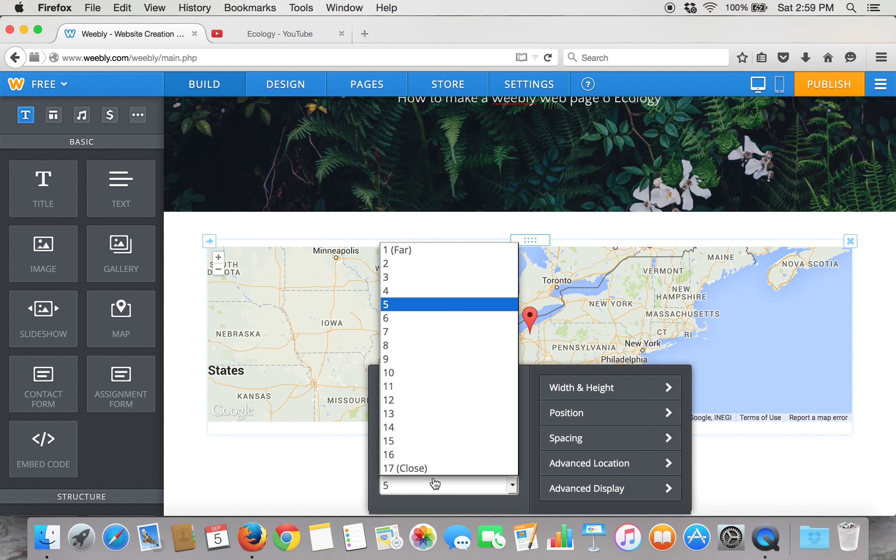
click(406, 468)
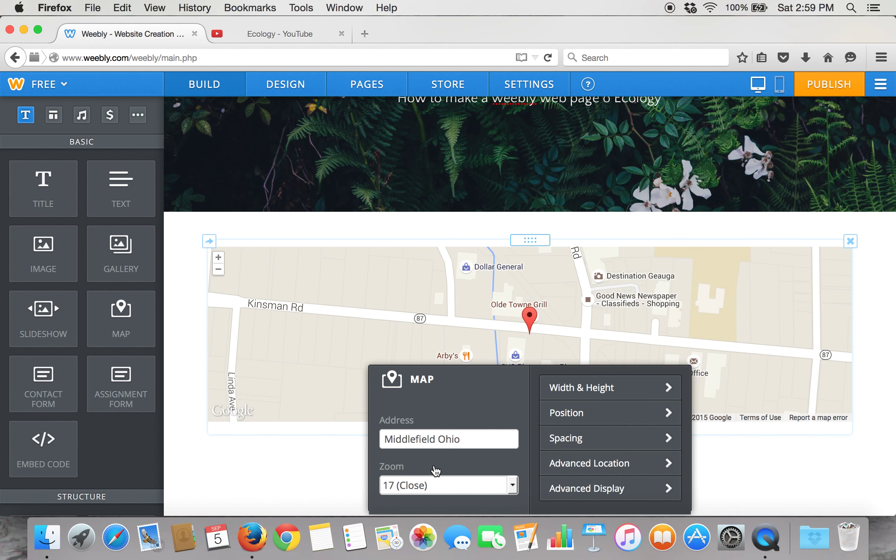
mouse_move(327, 499)
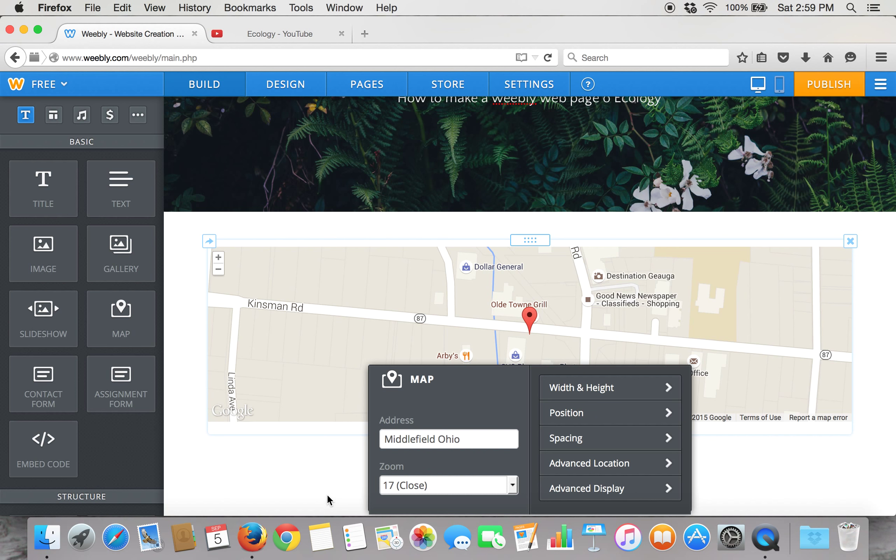
mouse_move(370, 320)
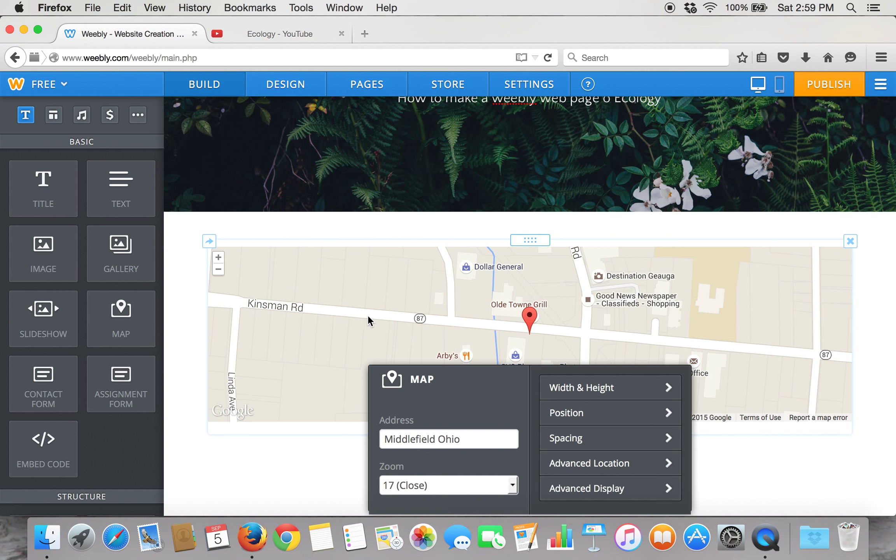
mouse_move(522, 361)
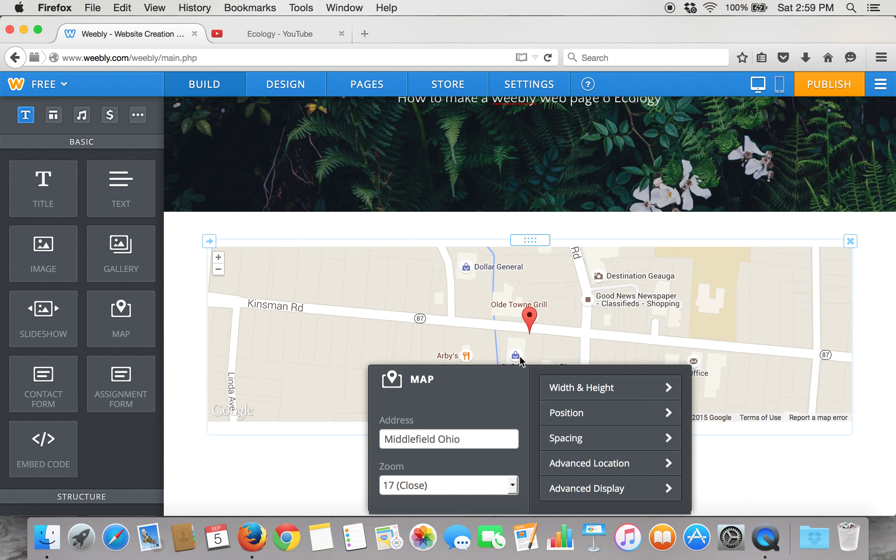
mouse_move(273, 251)
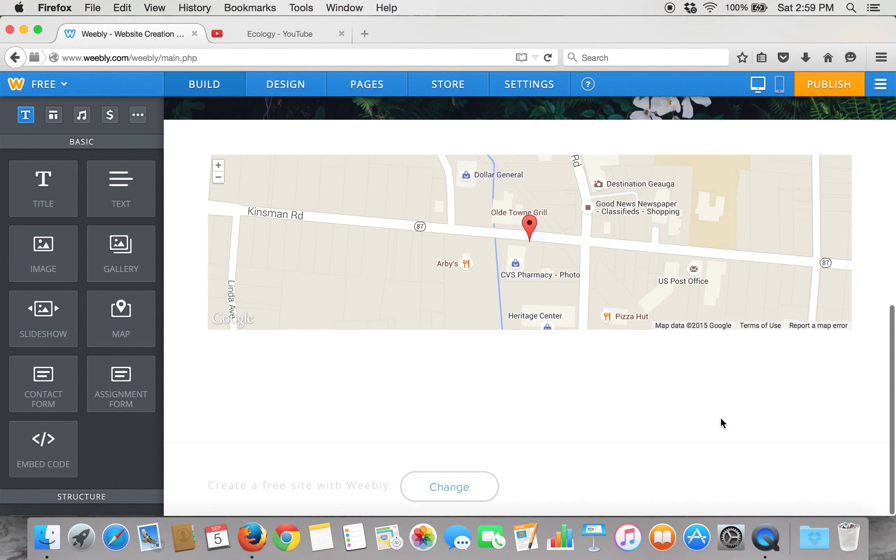
mouse_move(121, 254)
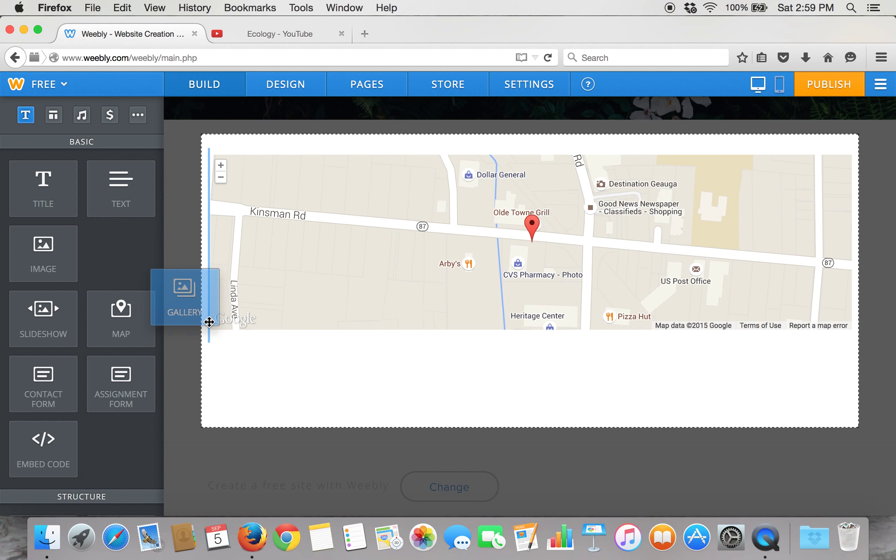
Place a Gallery element below the map and choose to upload photos from the computer.
drag(184, 297, 202, 357)
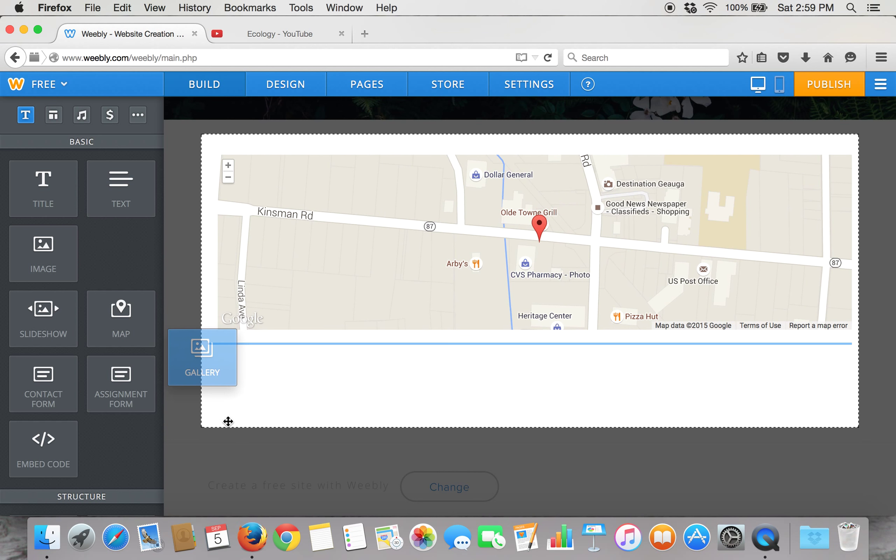
drag(201, 357, 536, 343)
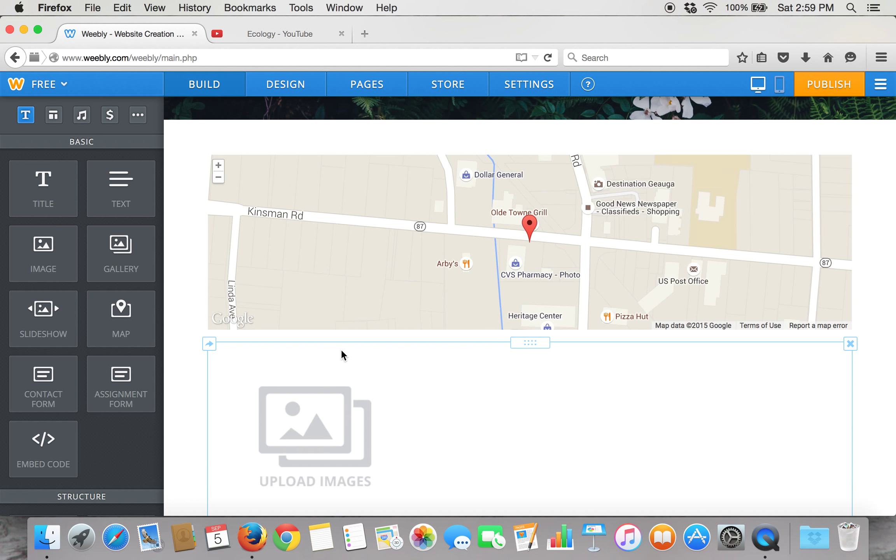
scroll(down, 3)
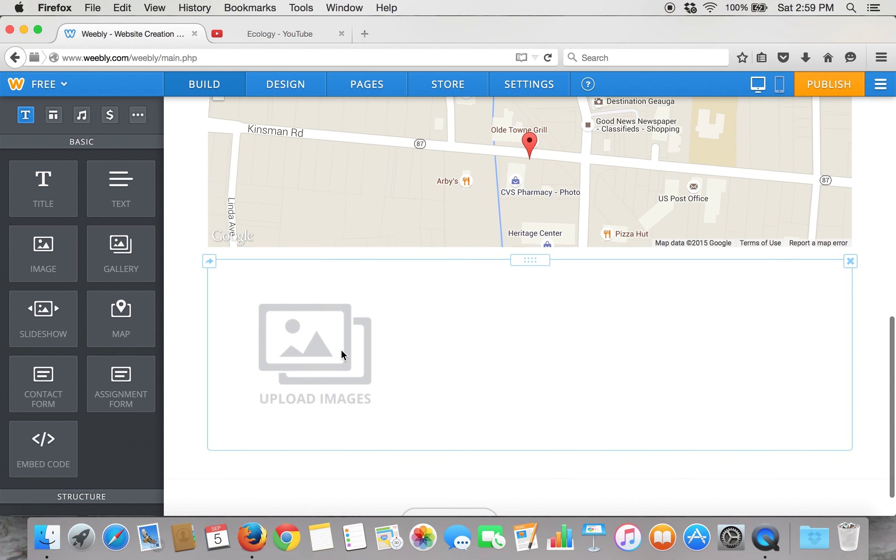
click(314, 349)
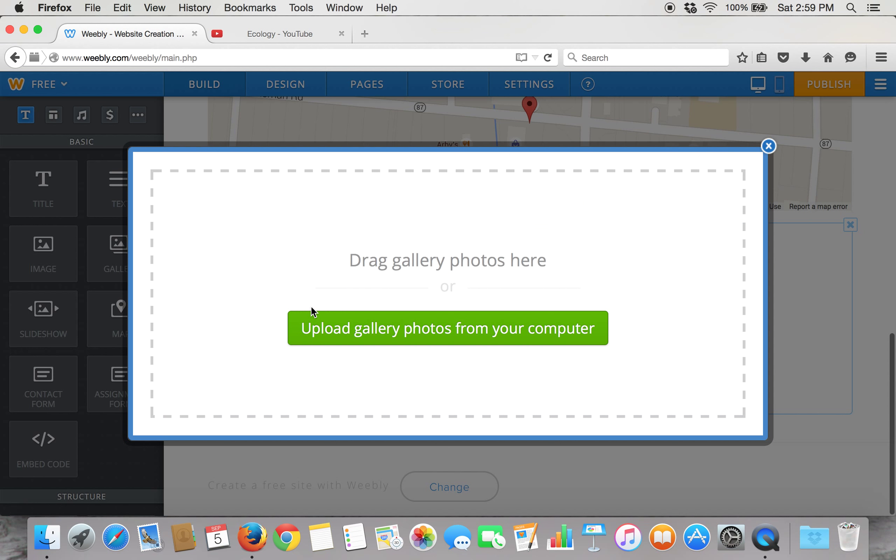
mouse_move(374, 341)
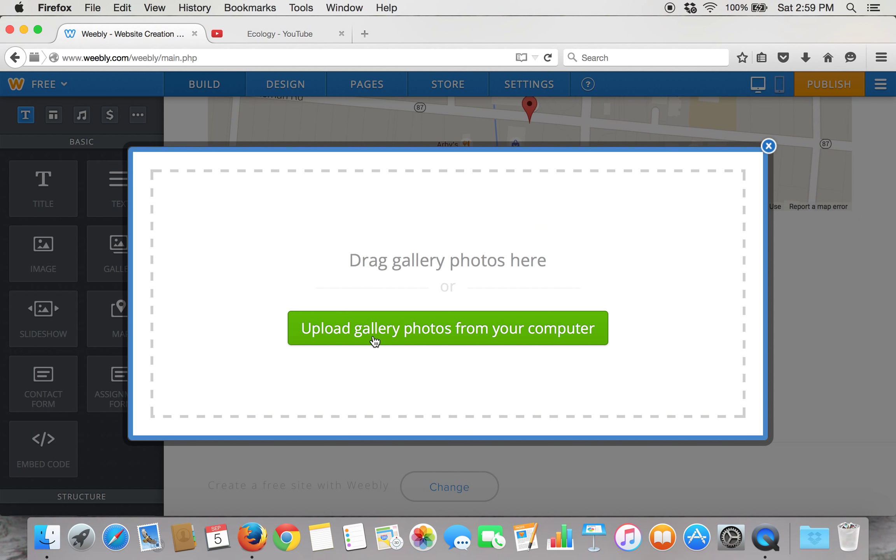
click(447, 328)
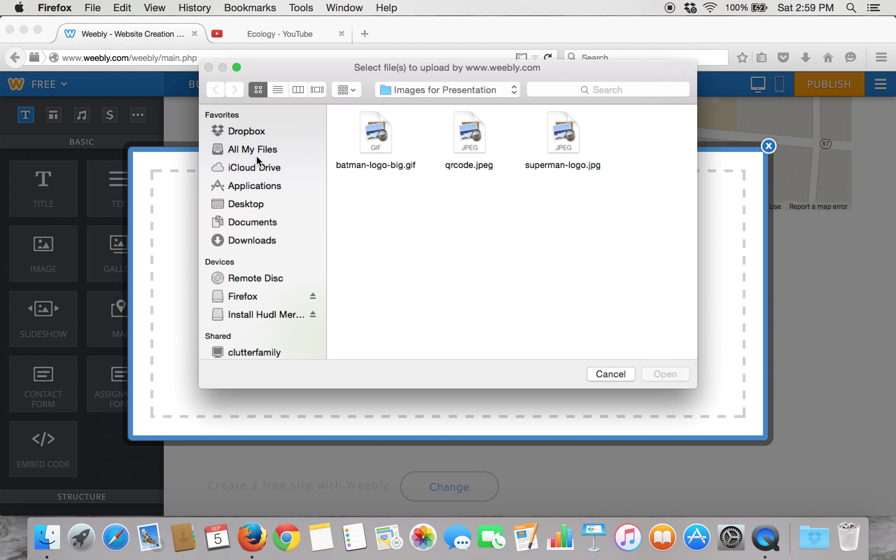
Select the first eight photos in the Desktop NATURA folder and upload them.
click(246, 204)
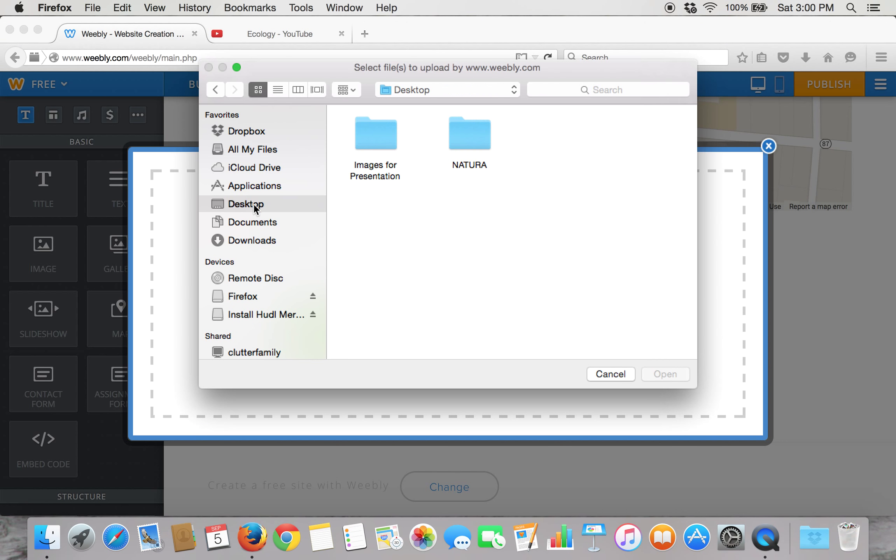
double_click(469, 132)
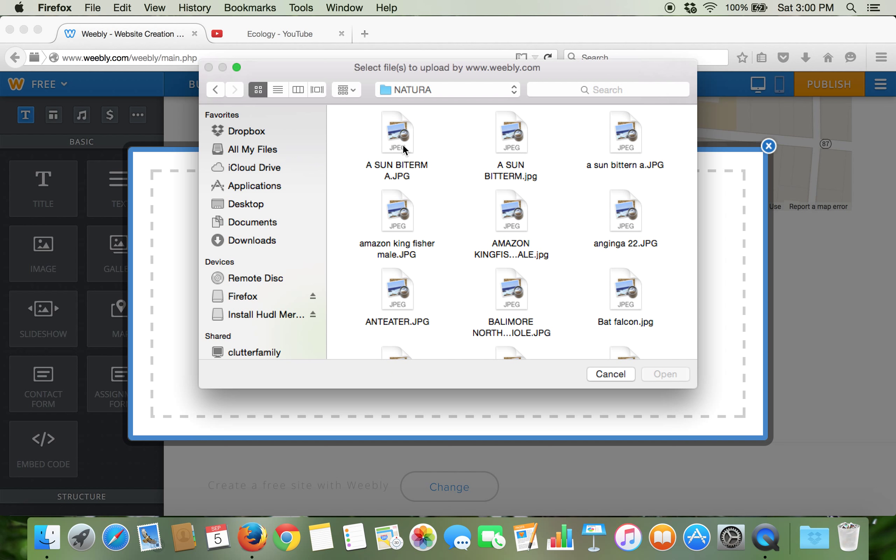
click(510, 132)
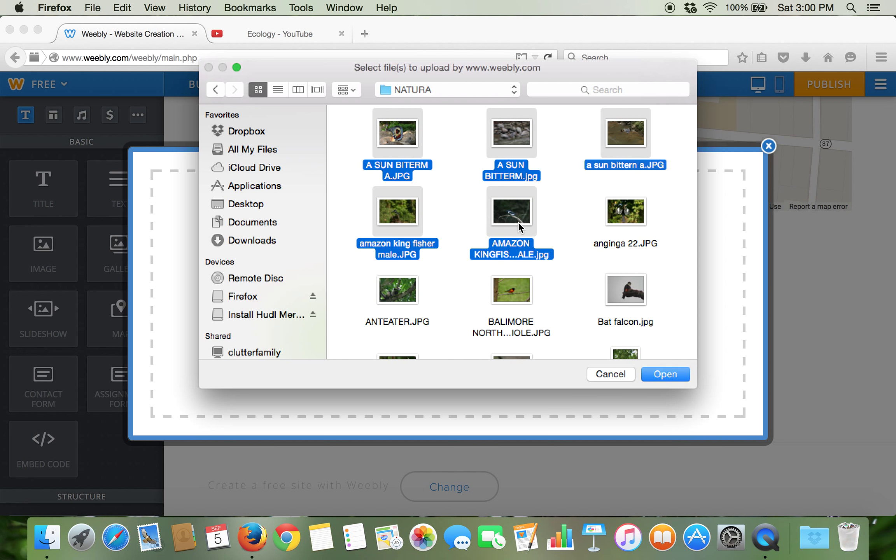
click(626, 212)
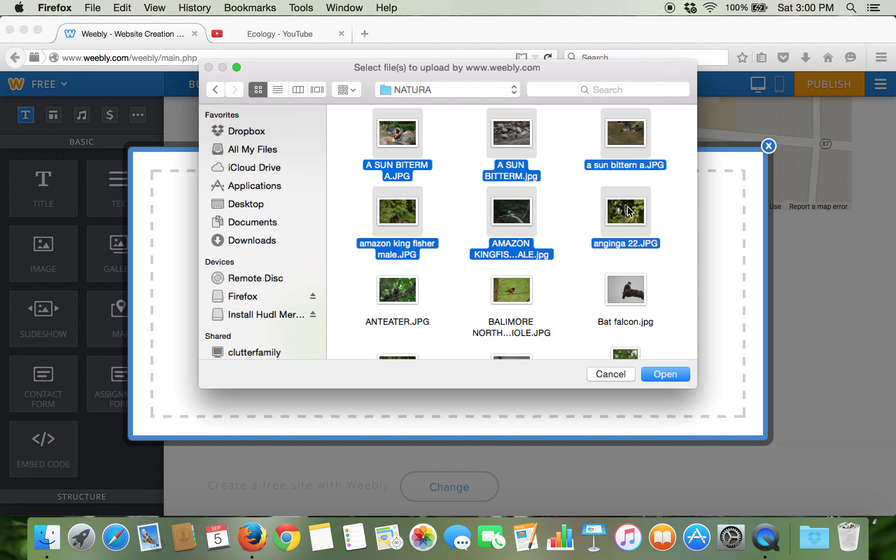
click(511, 290)
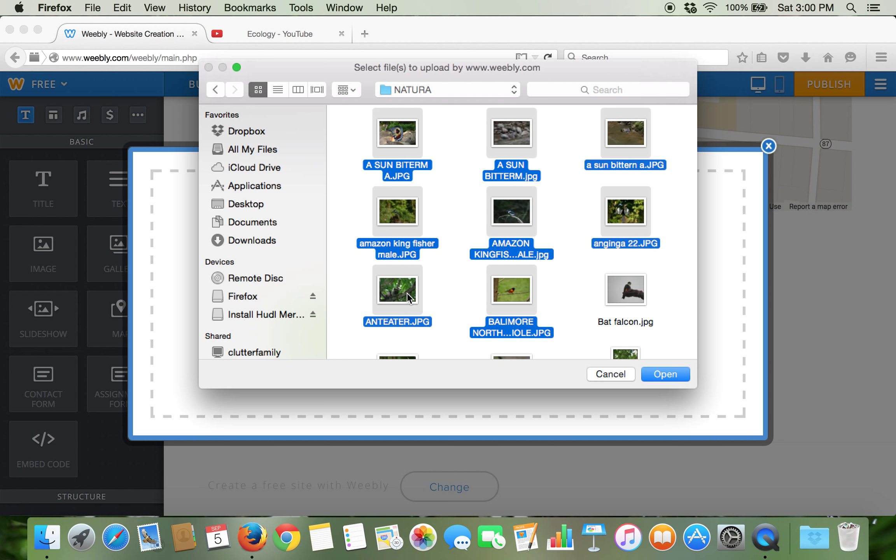
mouse_move(665, 374)
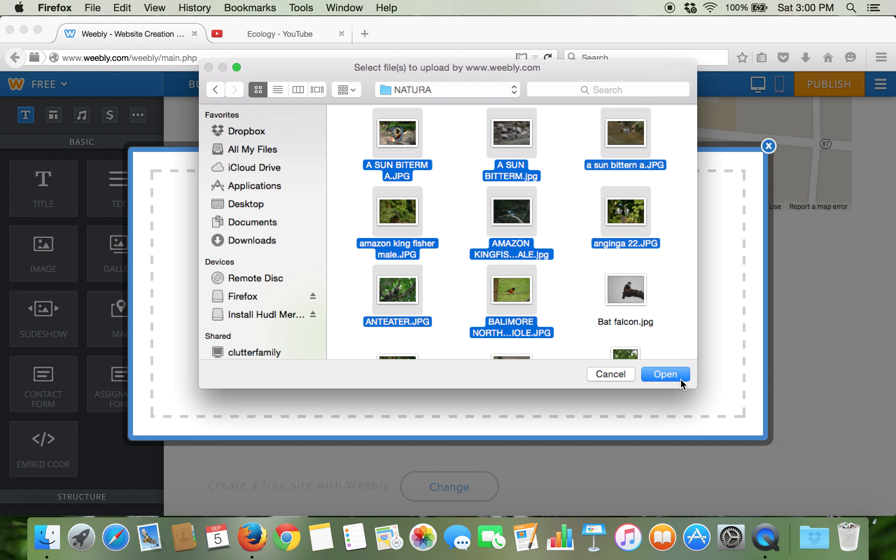
click(664, 374)
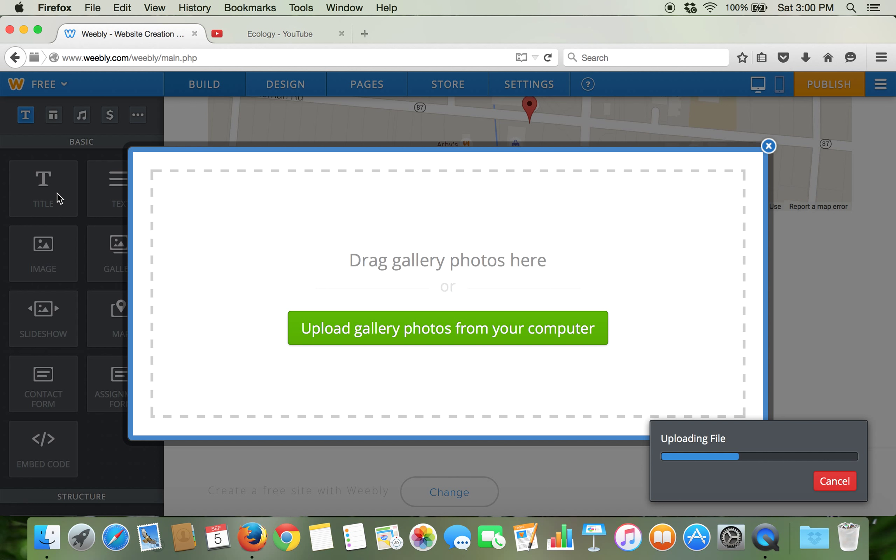
mouse_move(70, 368)
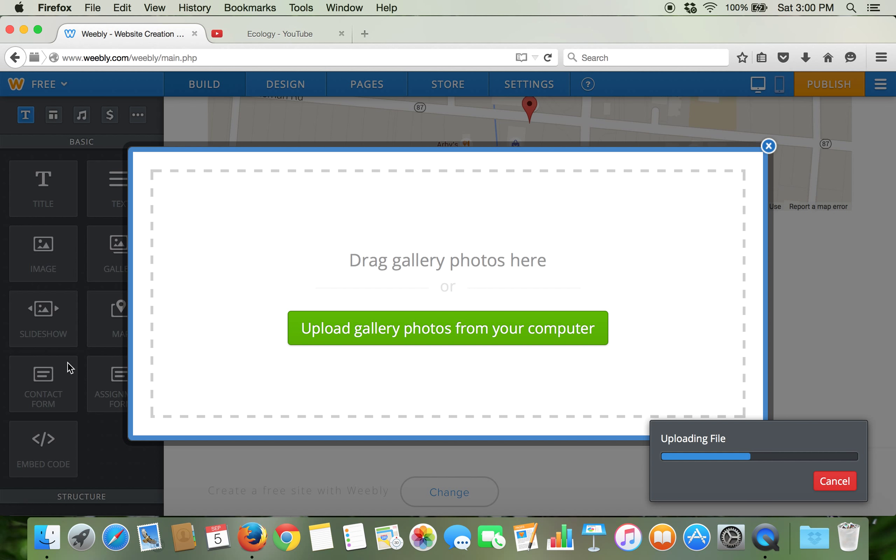
mouse_move(67, 378)
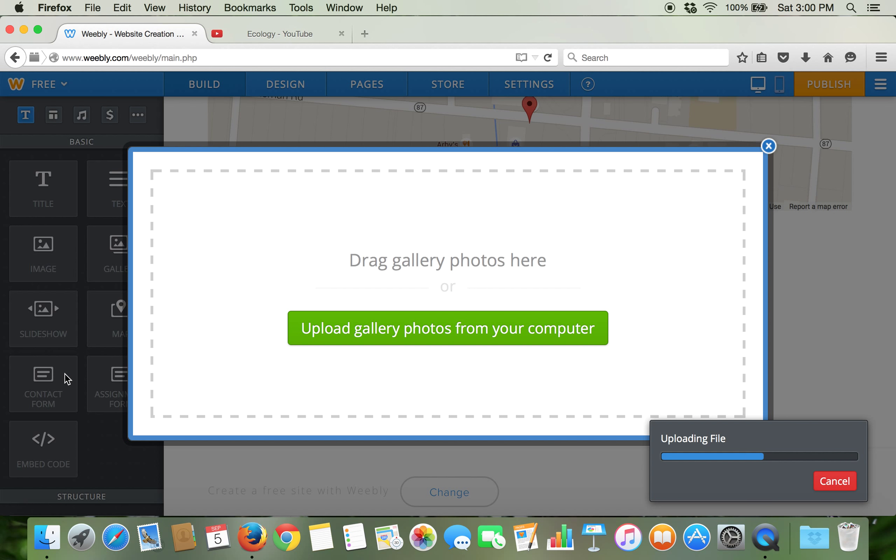